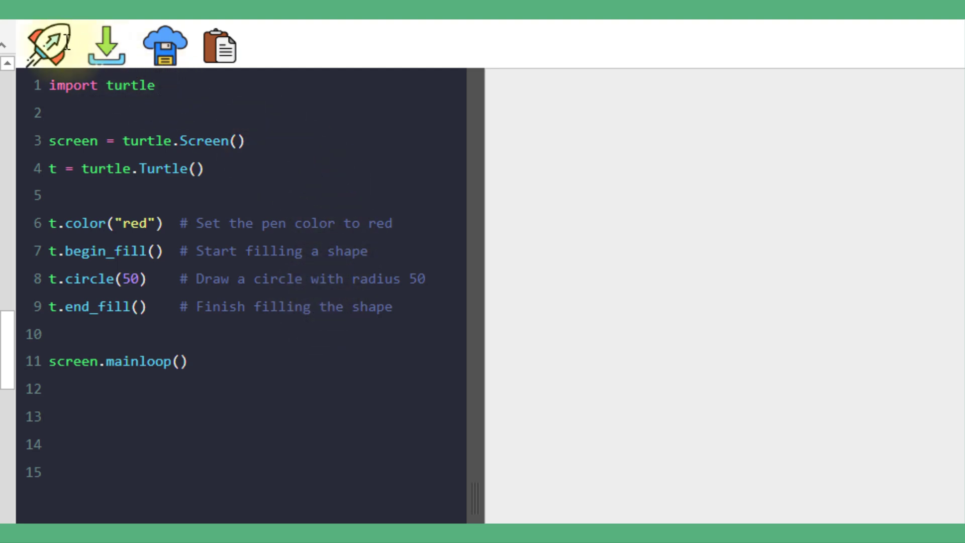
Put the rainbow spiral script in the editor: seven colours, 30 loops, forward(i*10), right(144)
{"action": "left_click", "coordinate": [46, 46]}
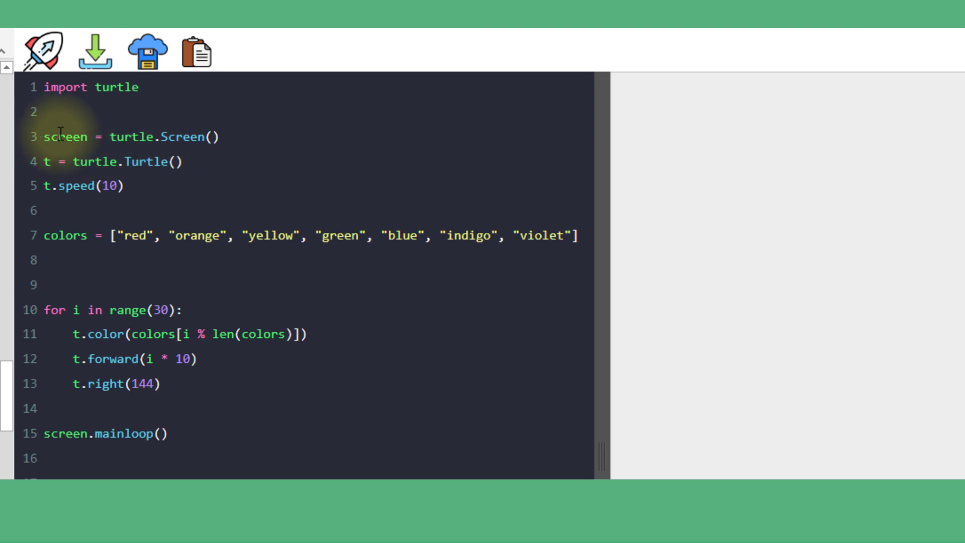
{"action": "mouse_move", "coordinate": [90, 164]}
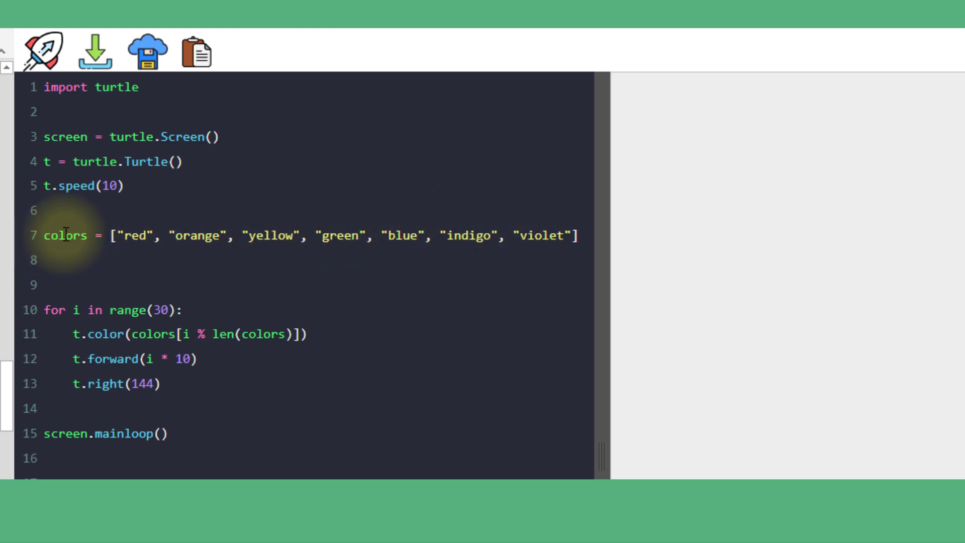
{"action": "left_click", "coordinate": [278, 236]}
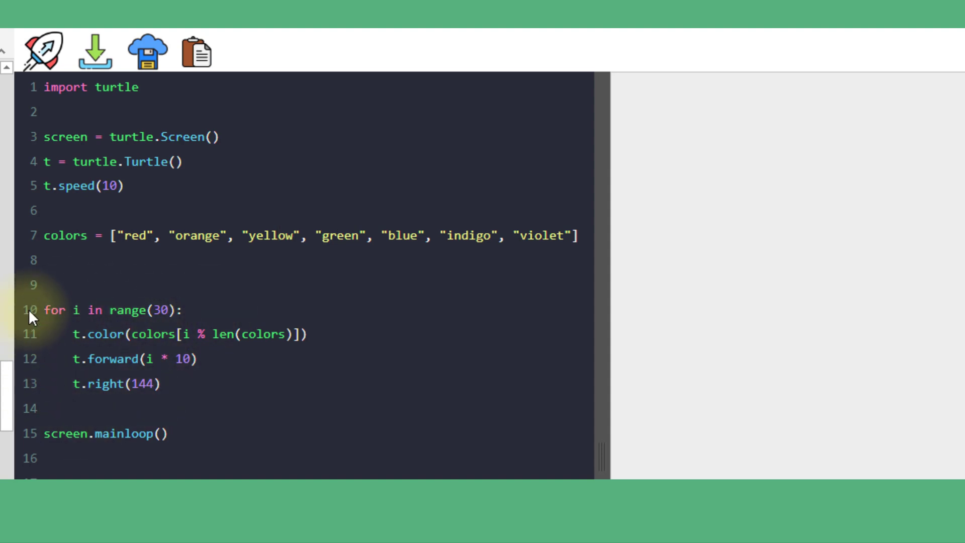
{"action": "mouse_move", "coordinate": [16, 338]}
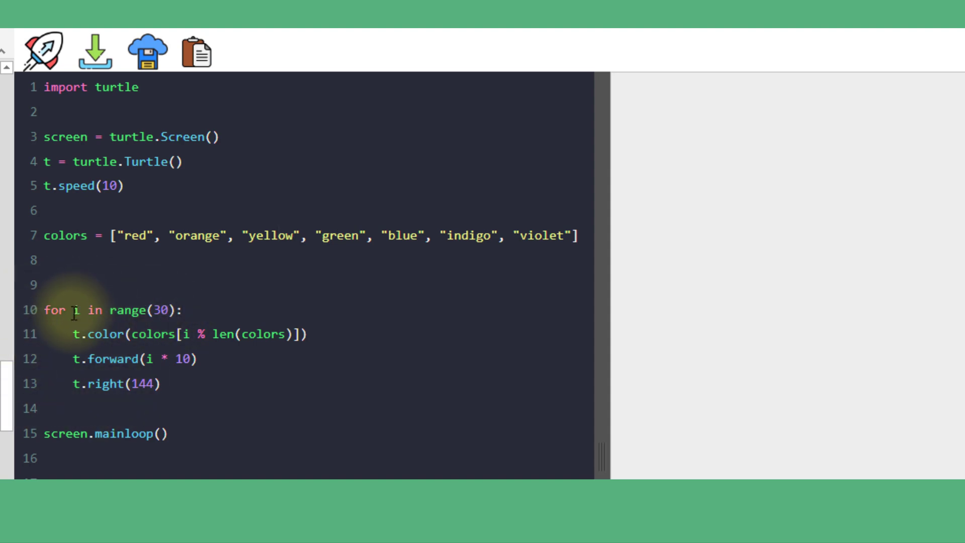
{"action": "left_click", "coordinate": [278, 236]}
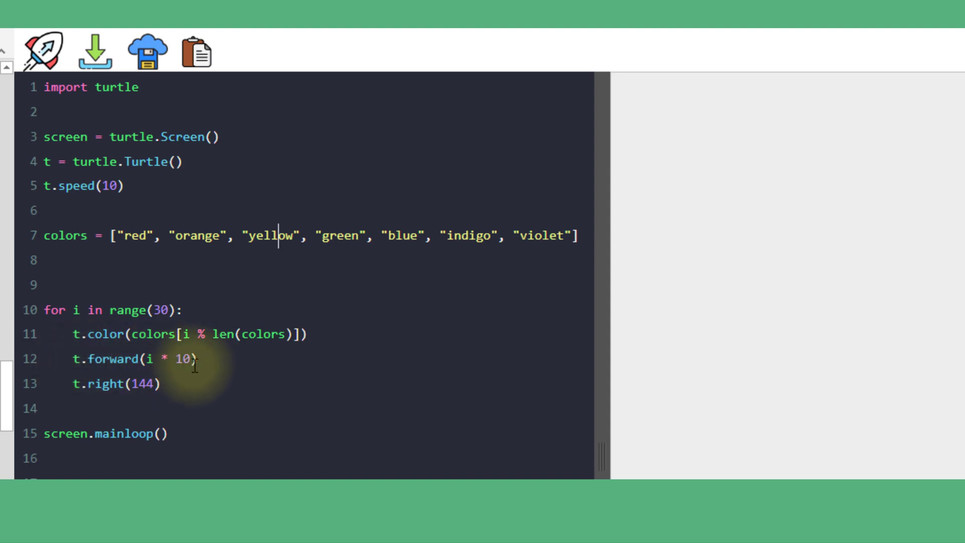
{"action": "mouse_move", "coordinate": [165, 384]}
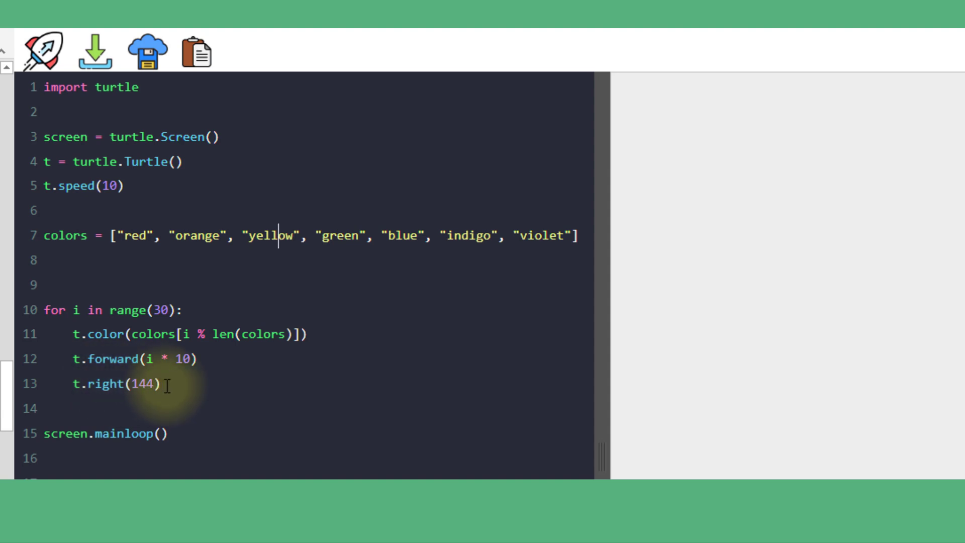
{"action": "mouse_move", "coordinate": [39, 52]}
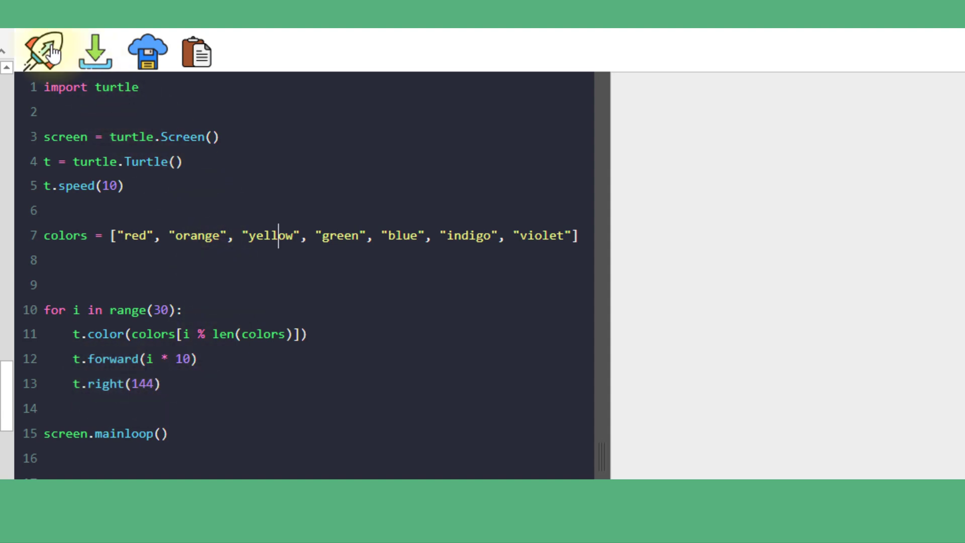
Run the rainbow spiral script with the rocket button to start drawing coloured star strokes
{"action": "left_click", "coordinate": [34, 50]}
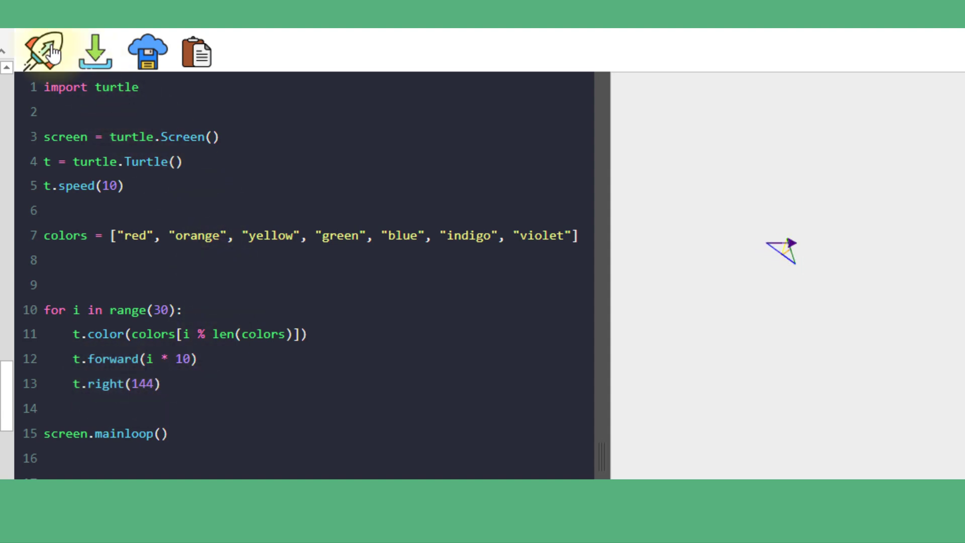
{"action": "left_click", "coordinate": [36, 50]}
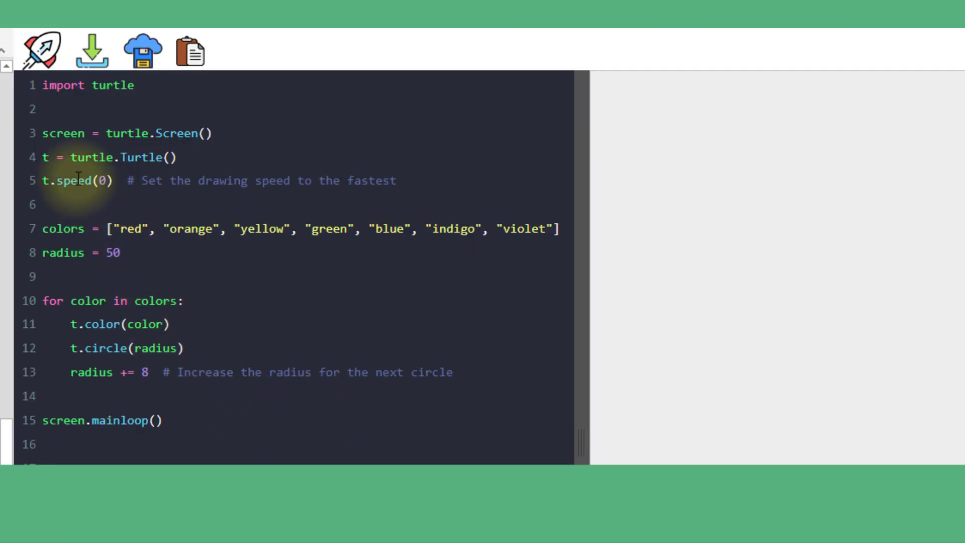
{"action": "mouse_move", "coordinate": [79, 157]}
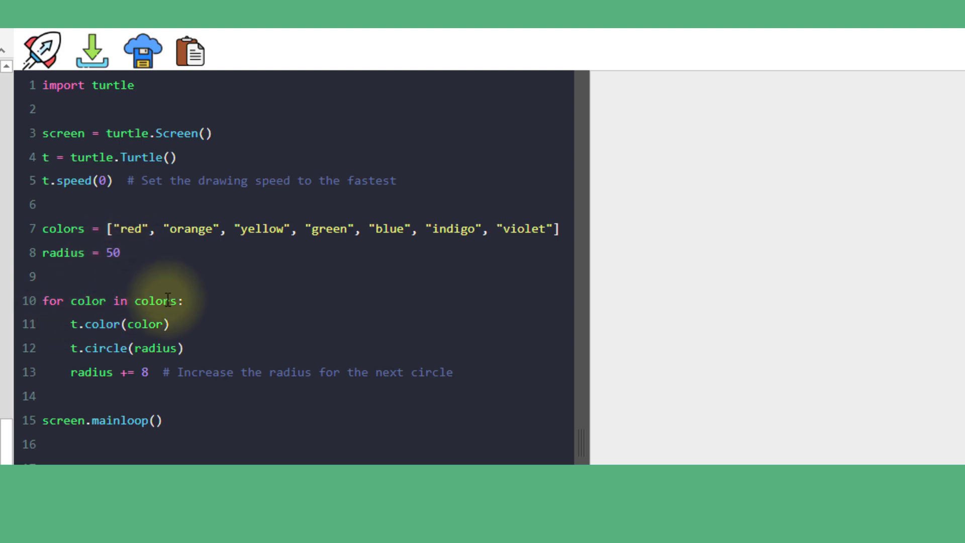
{"action": "mouse_move", "coordinate": [72, 382]}
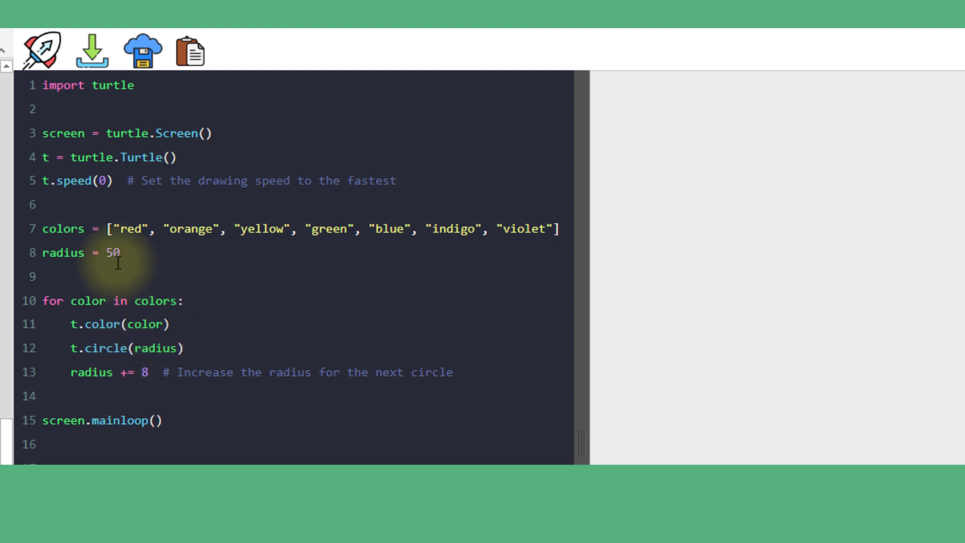
{"action": "mouse_move", "coordinate": [111, 372]}
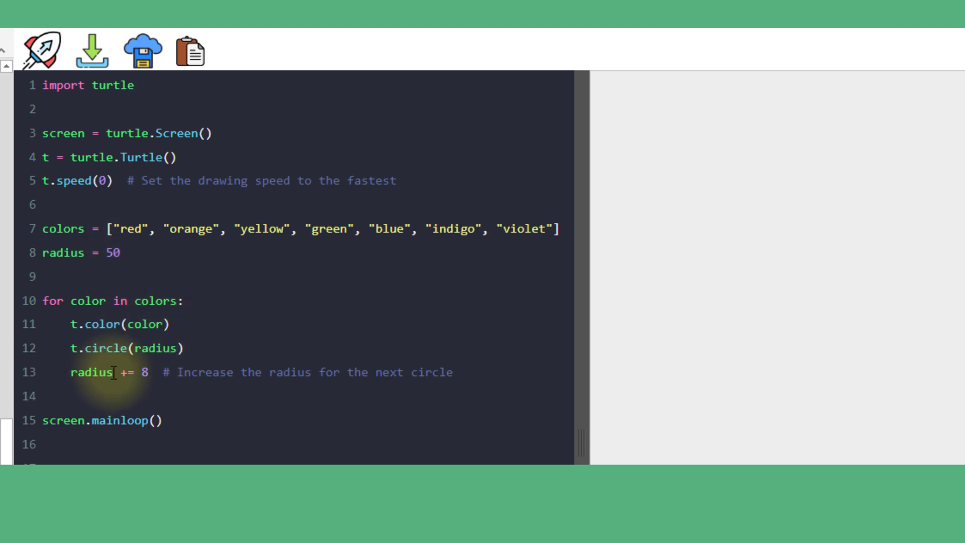
{"action": "mouse_move", "coordinate": [150, 372]}
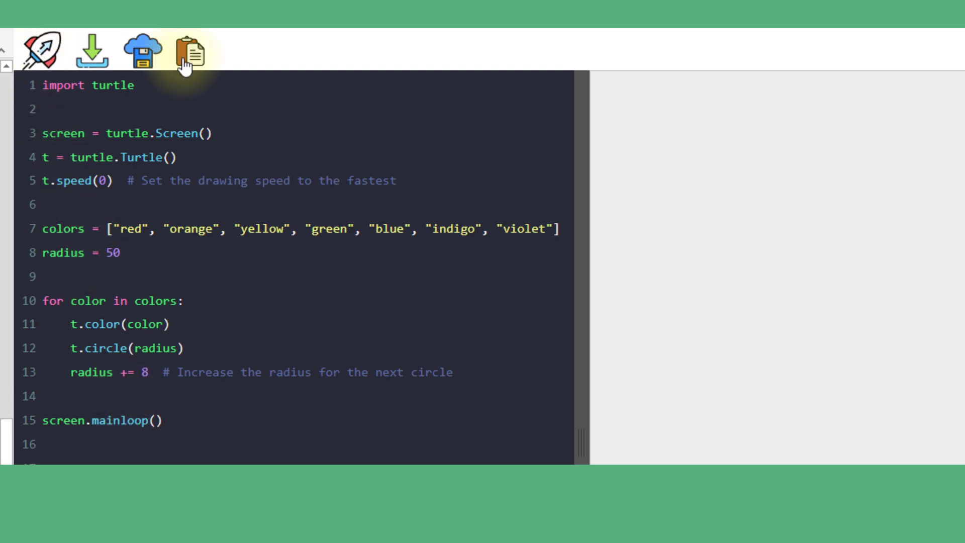
Run the concentric circles script (radius 50, growing by 8) to draw seven rainbow circles
{"action": "left_click", "coordinate": [39, 50]}
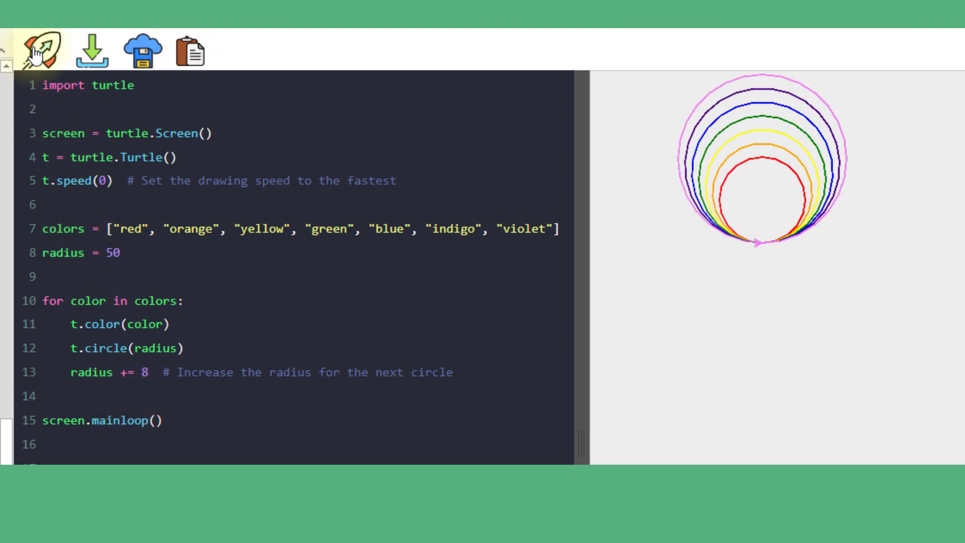